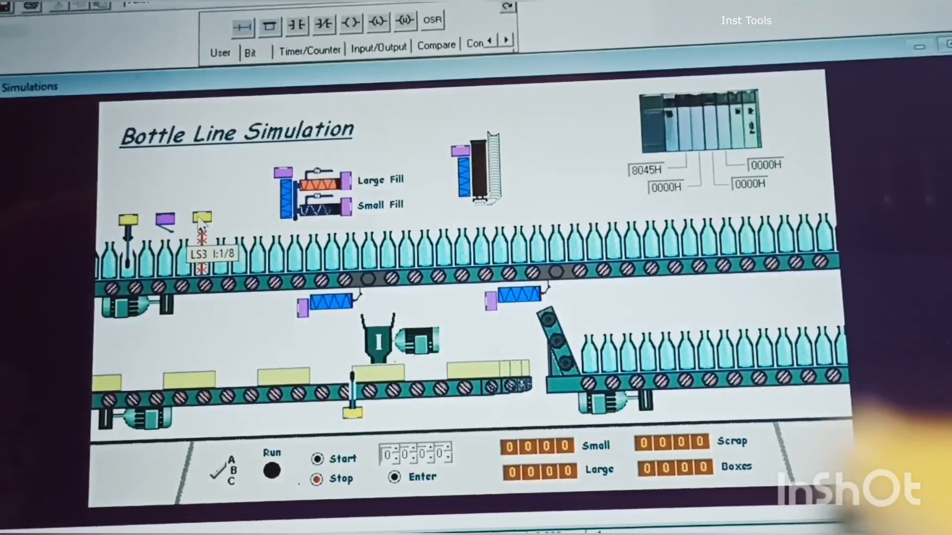
mouse_move(292, 198)
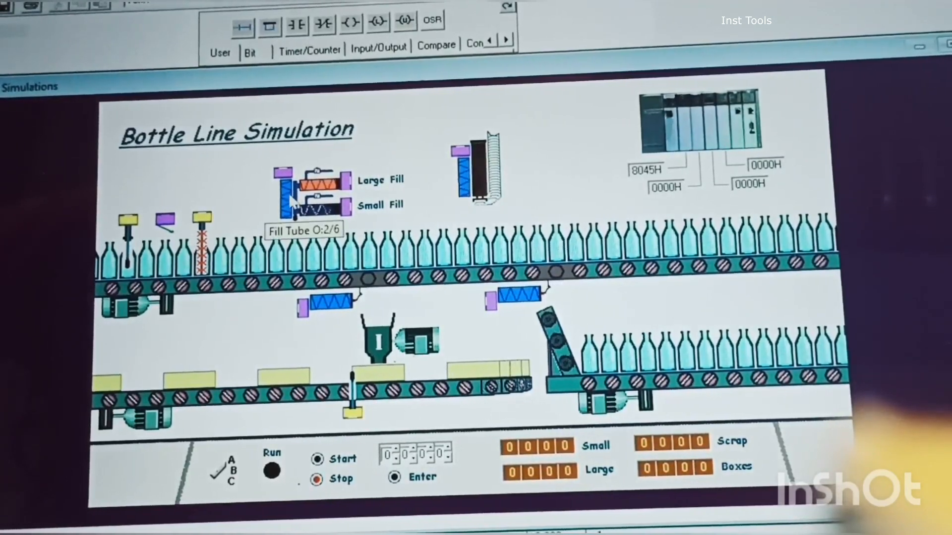
mouse_move(467, 176)
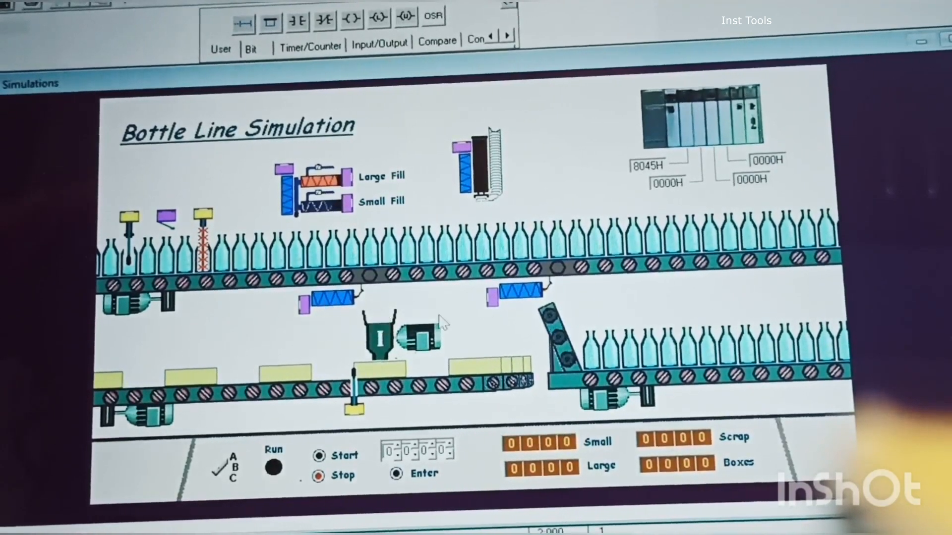
mouse_move(515, 295)
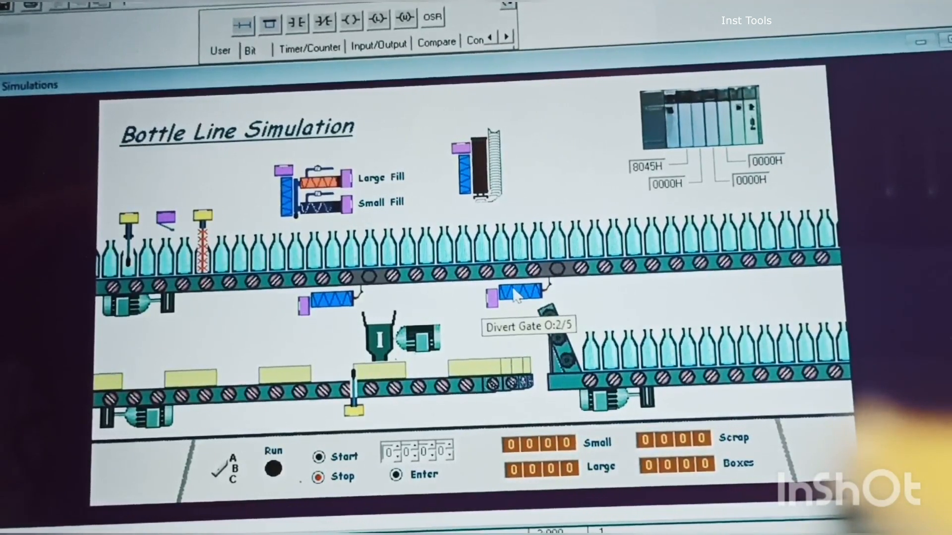
mouse_move(437, 160)
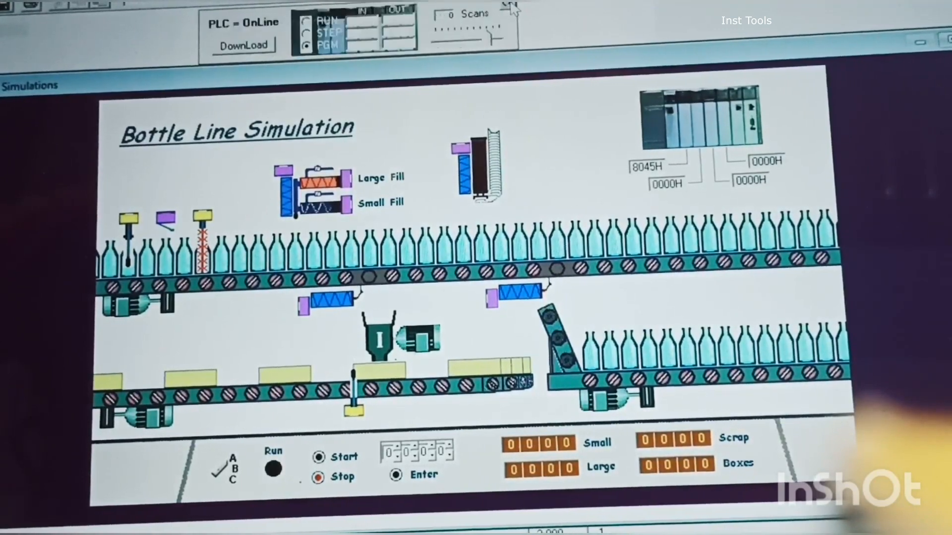
Step: Download the ladder program, switch the PLC to RUN, and start the main bottle conveyor
left_click(244, 44)
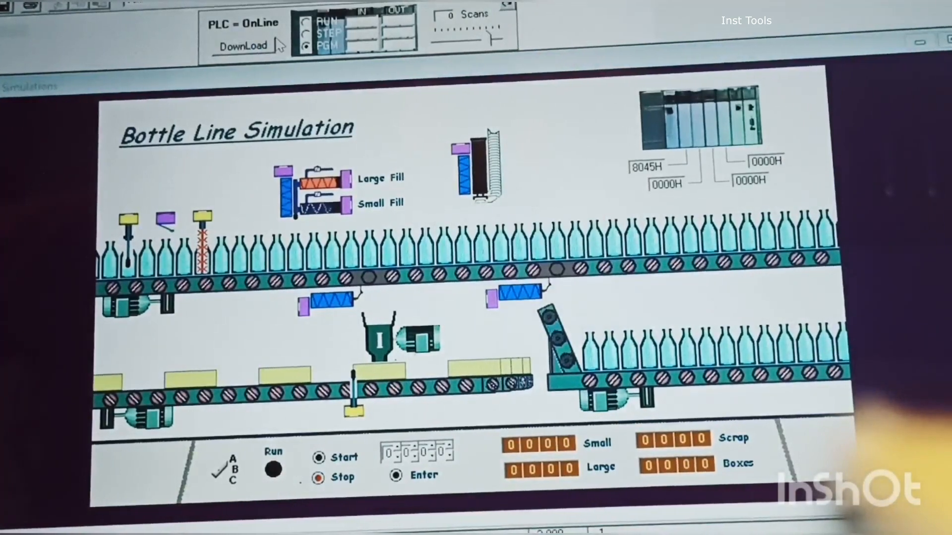
left_click(306, 20)
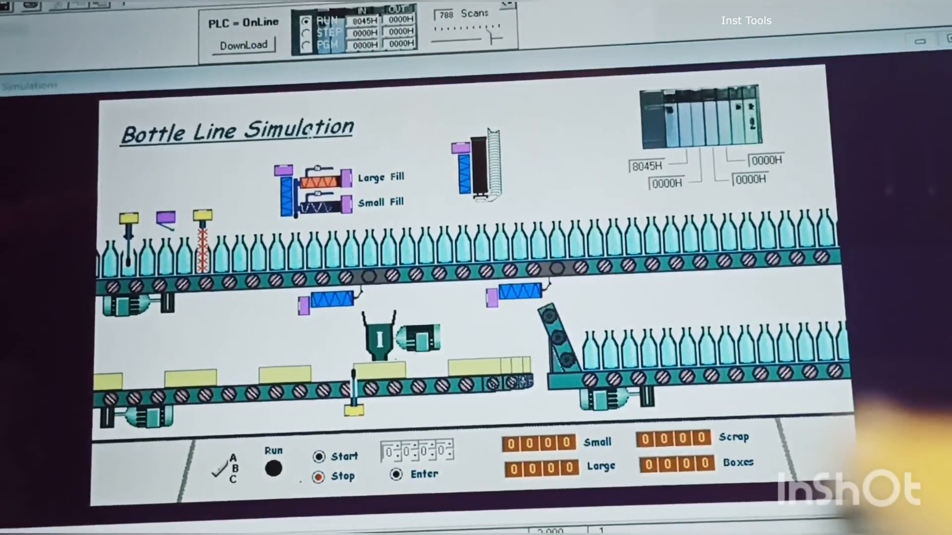
left_click(320, 456)
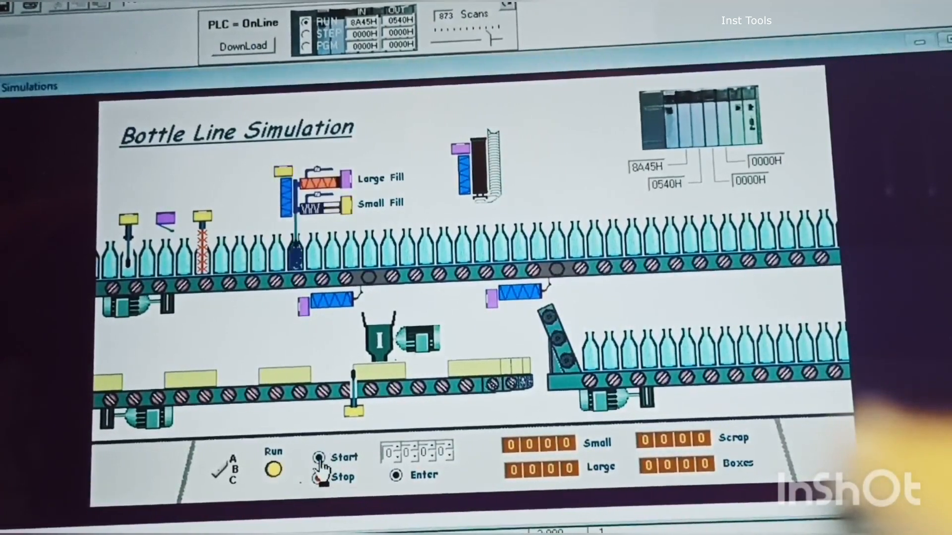